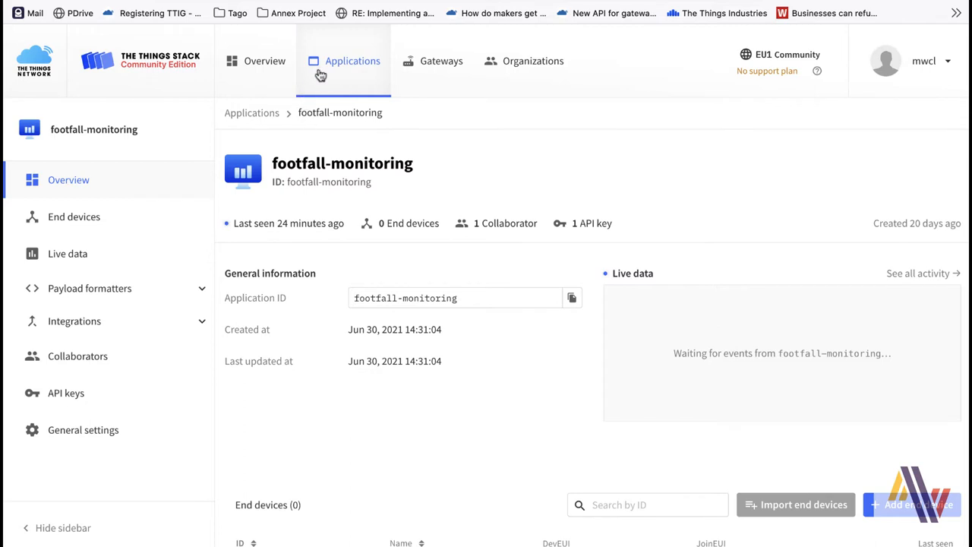
mouse_move(360, 112)
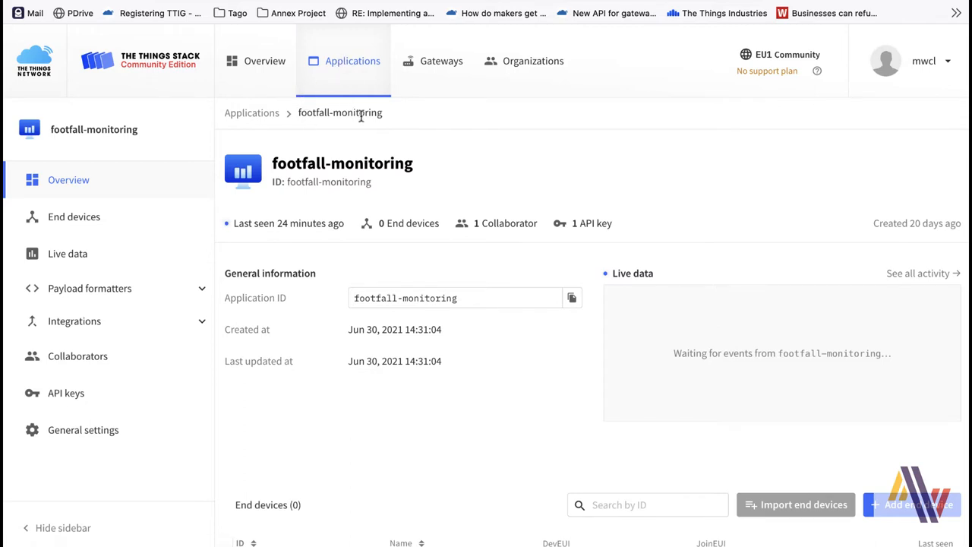
Open the footfall-monitoring application's End devices list, which shows no devices yet.
double_click(340, 112)
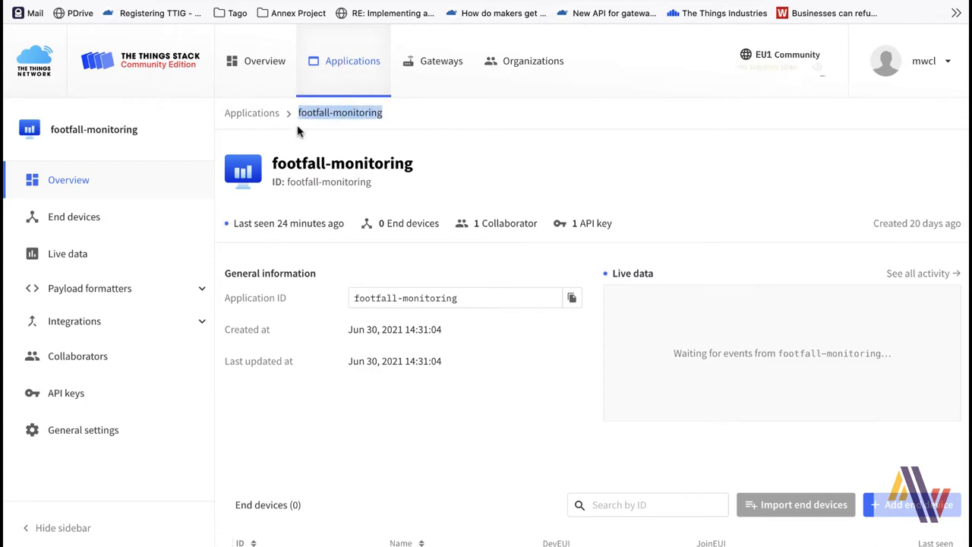
mouse_move(90, 221)
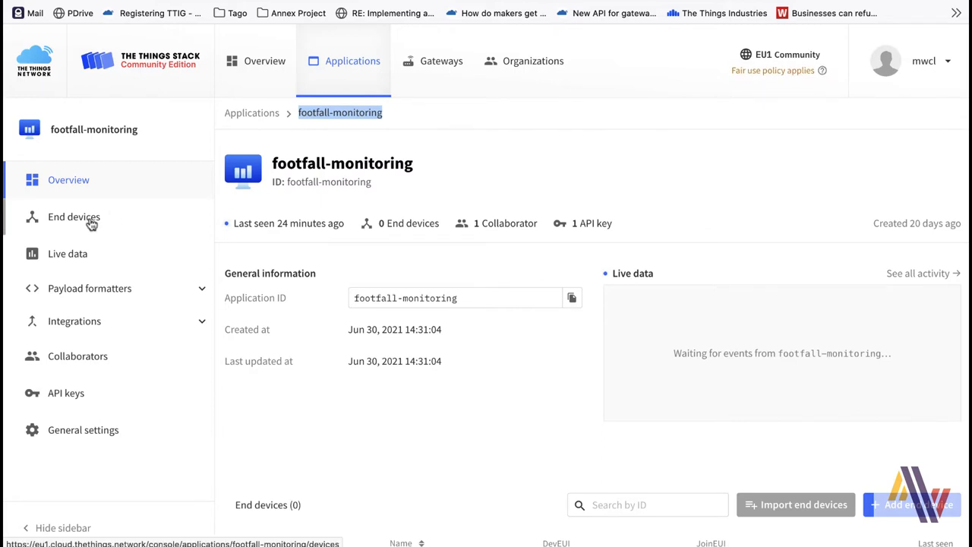
left_click(73, 216)
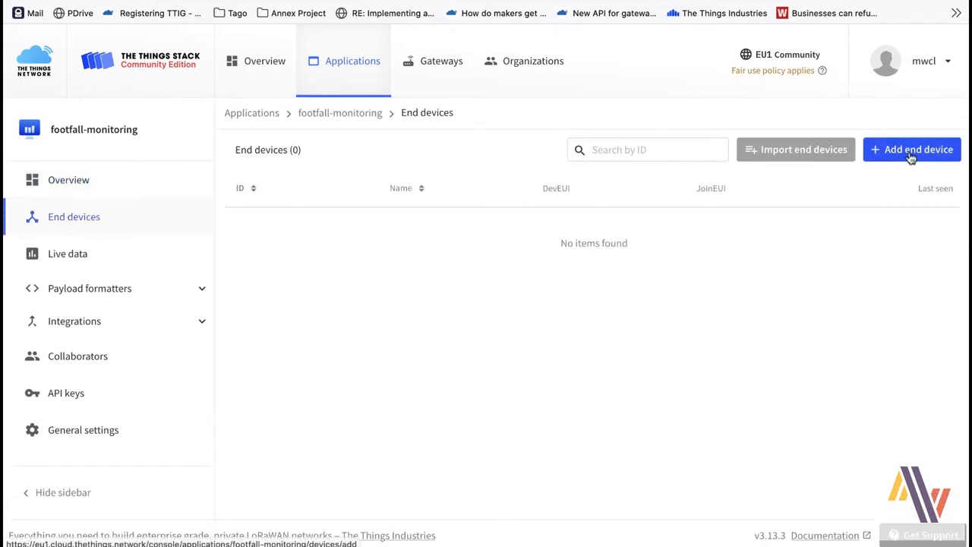
Start a manual OTAA end device registration with LoRaWAN version MAC V1.0.1.
left_click(912, 149)
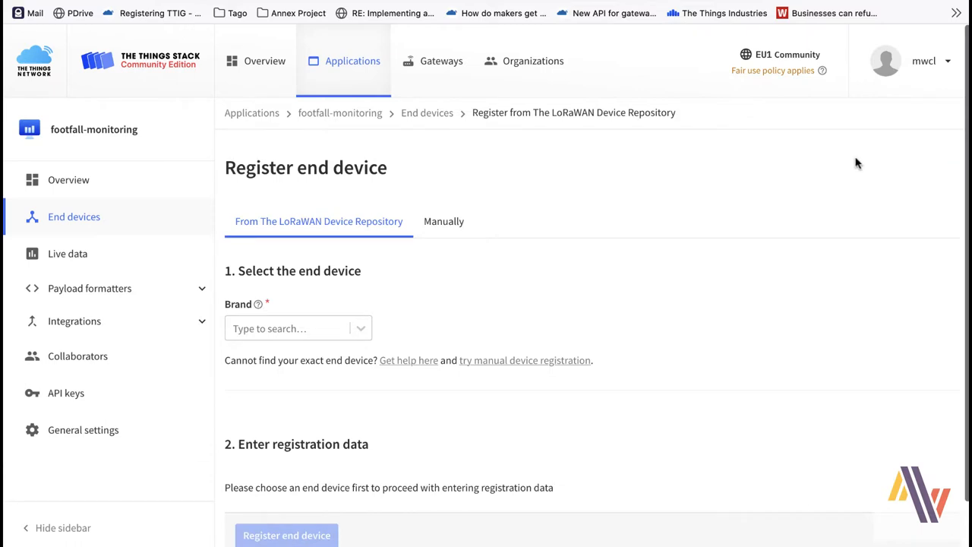
left_click(443, 221)
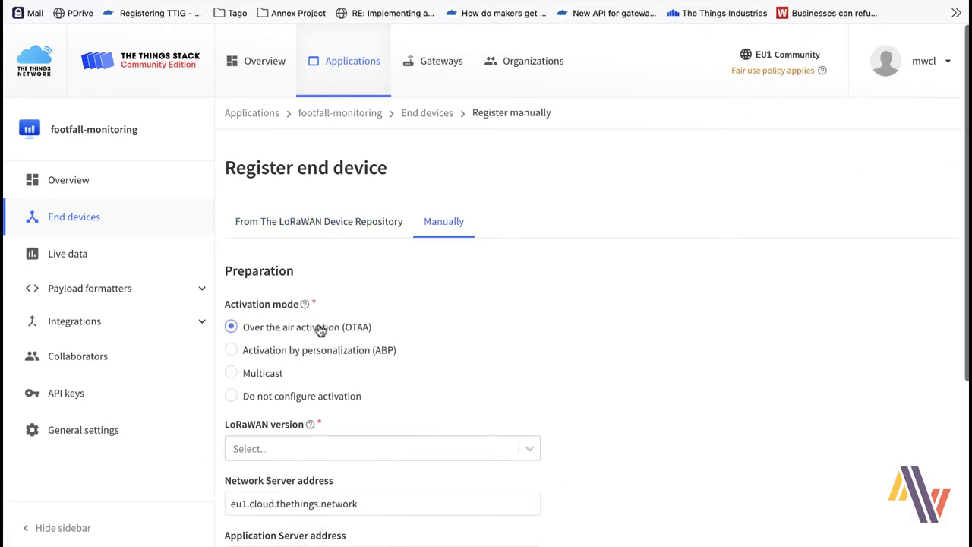
left_click(382, 449)
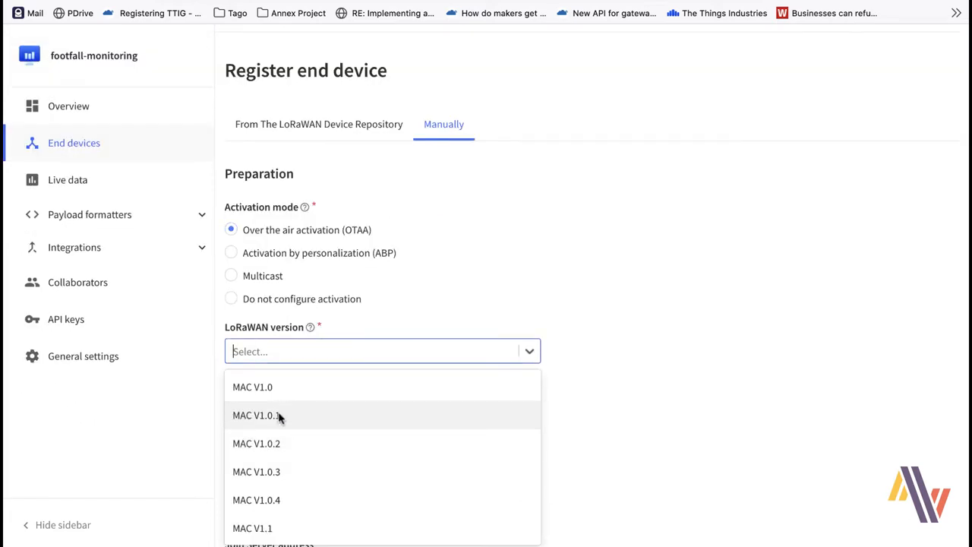
left_click(257, 415)
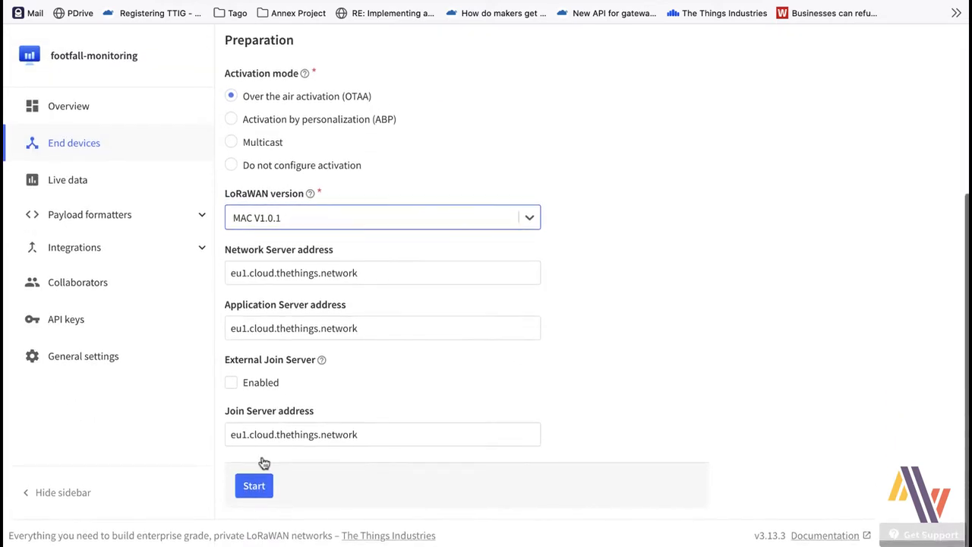
Enter device ID mwc-footfall-001, its DevEUI, and name 'Footfall Monitoring 001'.
left_click(253, 485)
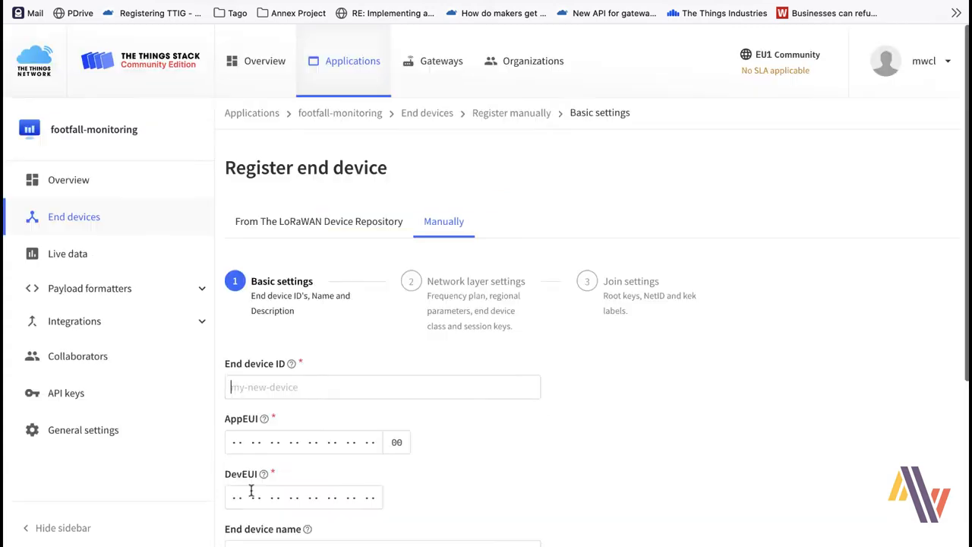
left_click(382, 386)
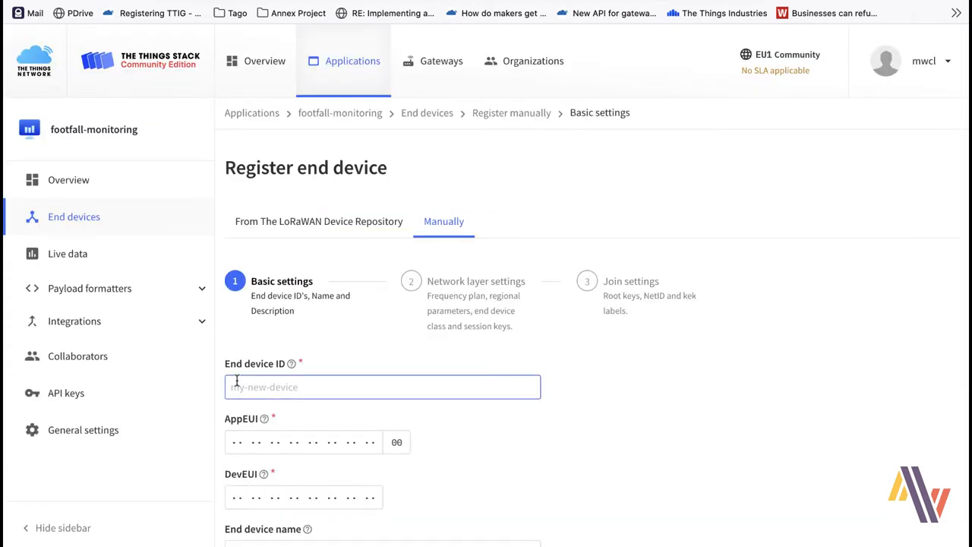
type("mwc-footfall-001")
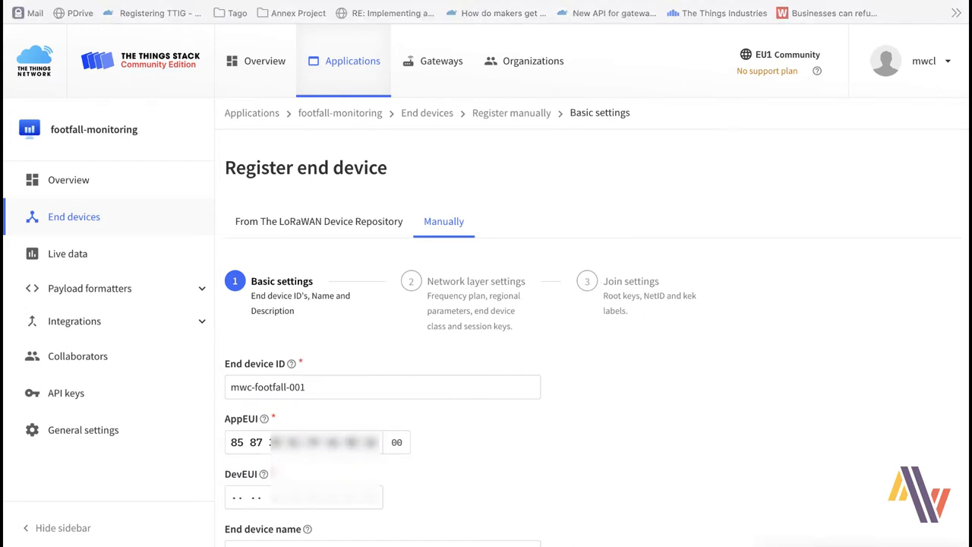
left_click(306, 495)
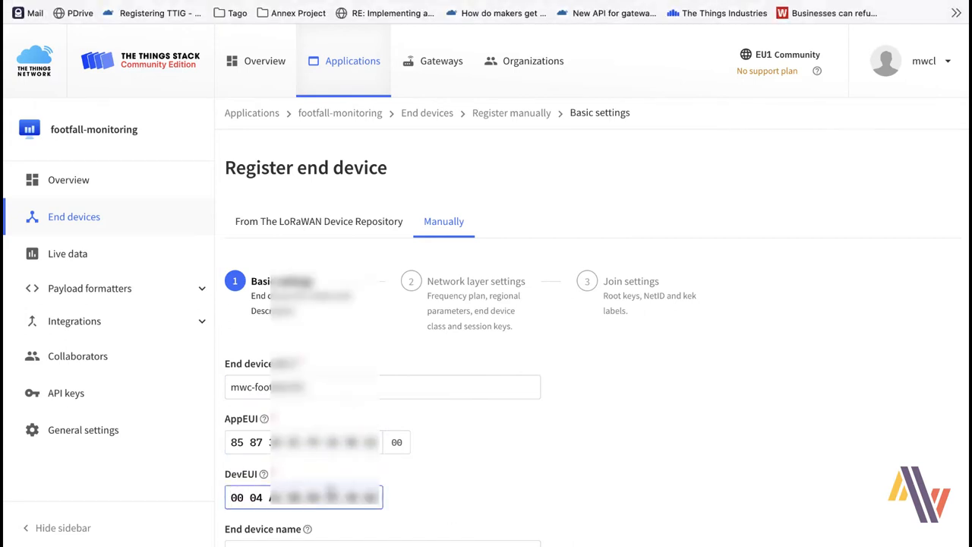
scroll("down", 3)
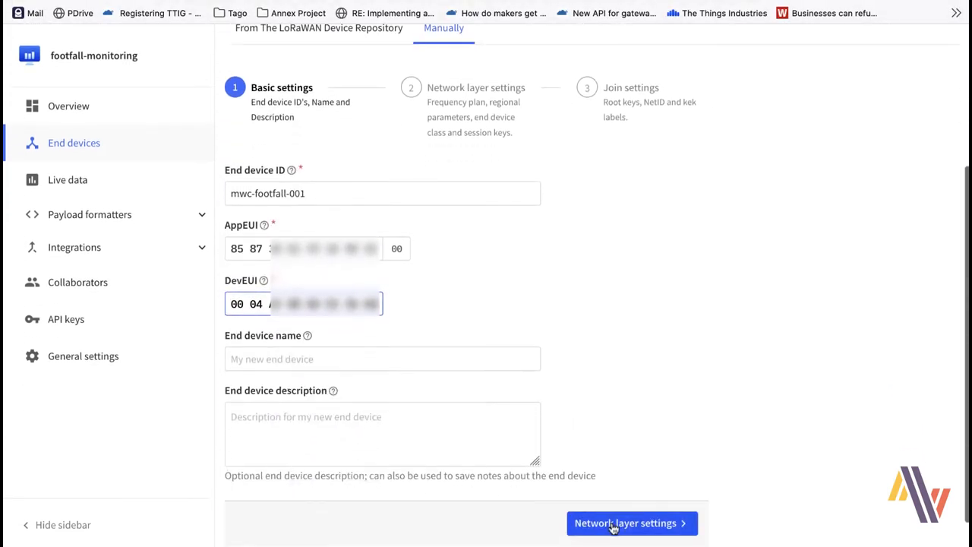
left_click(382, 358)
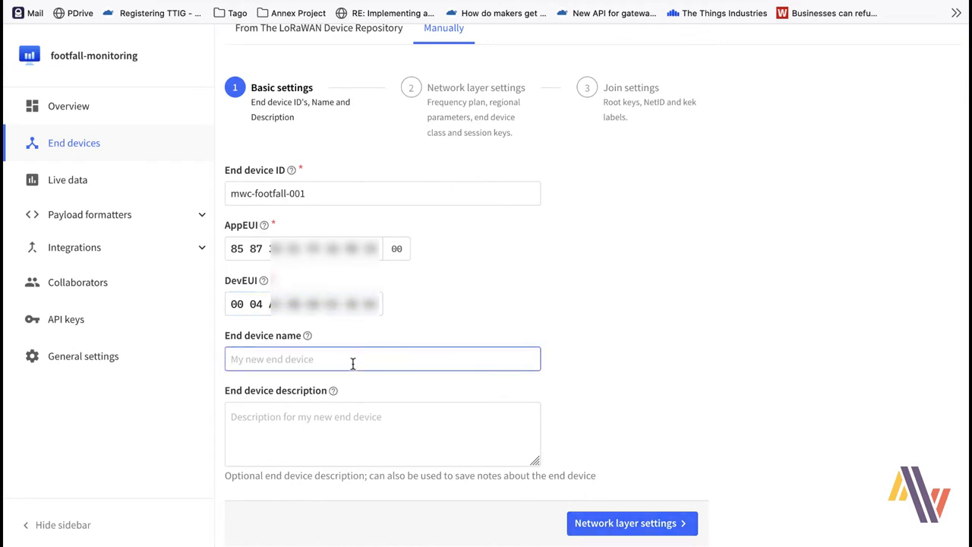
type("Footfall Monitoring 001")
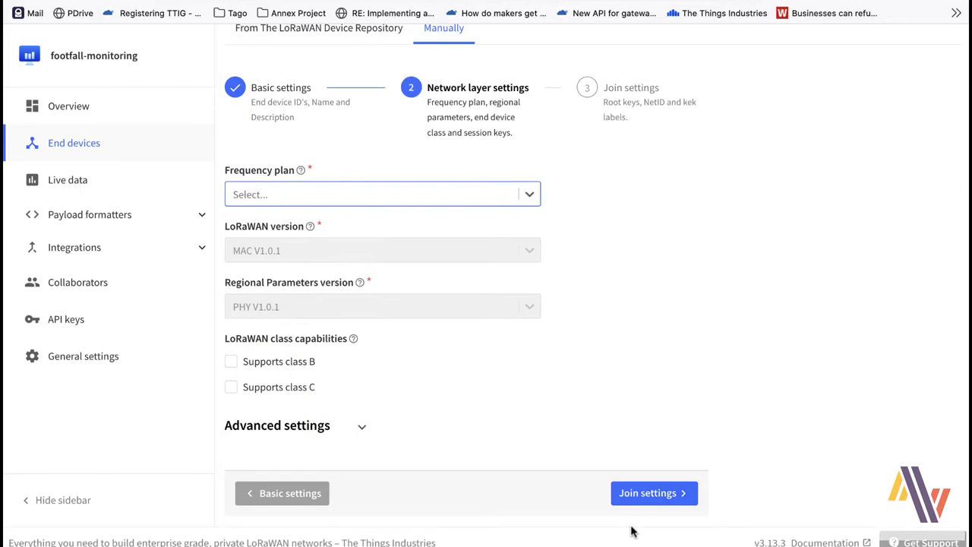
Choose the Europe 863-870 MHz SF9 frequency plan and generate the root AppKey.
left_click(382, 194)
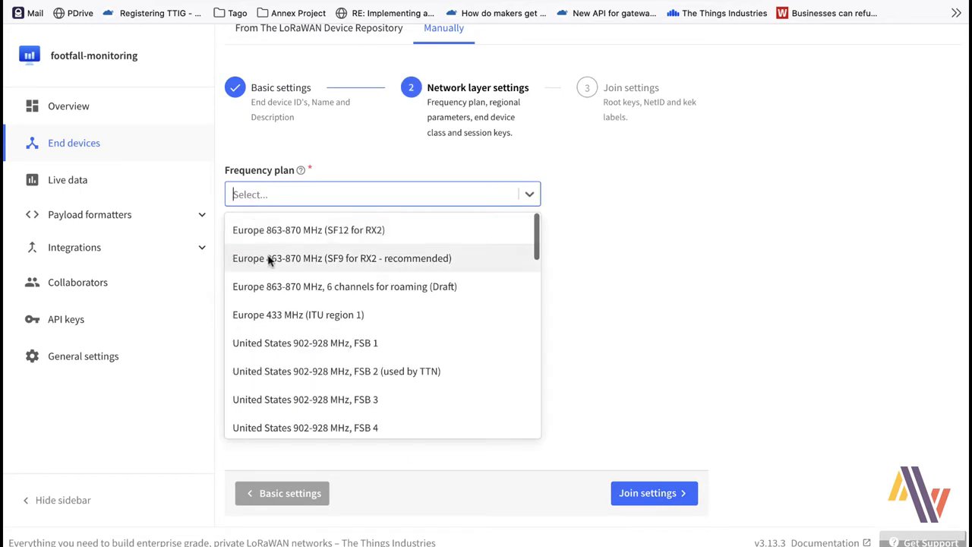
left_click(342, 257)
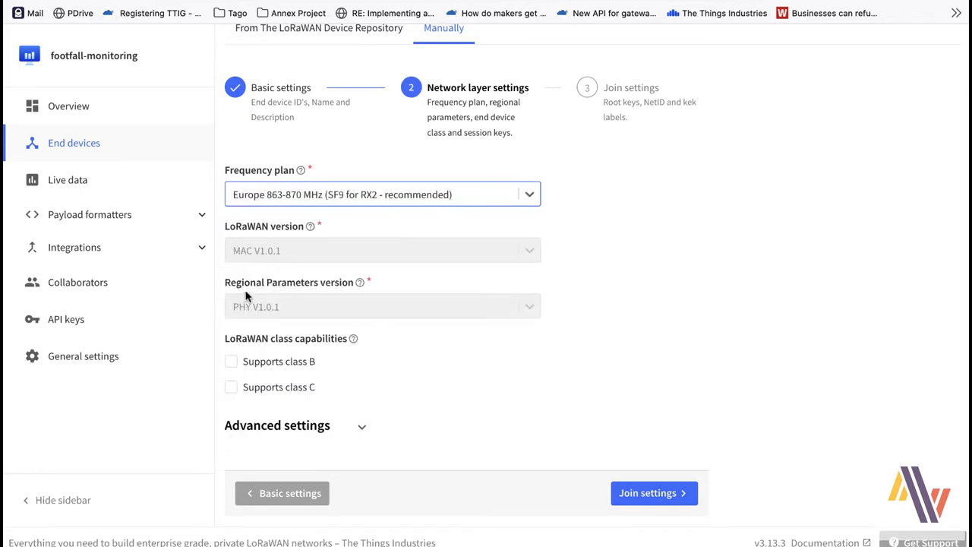
mouse_move(307, 378)
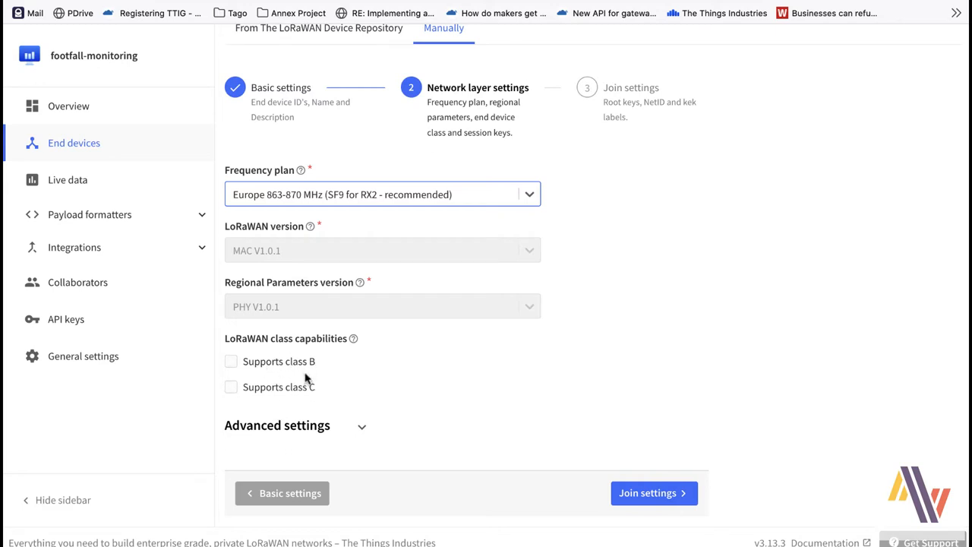
mouse_move(647, 503)
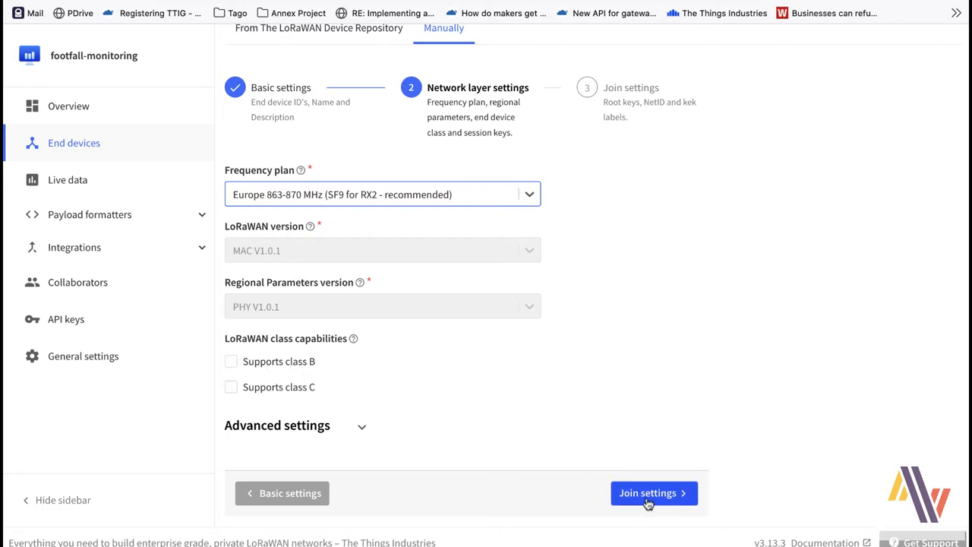
left_click(653, 492)
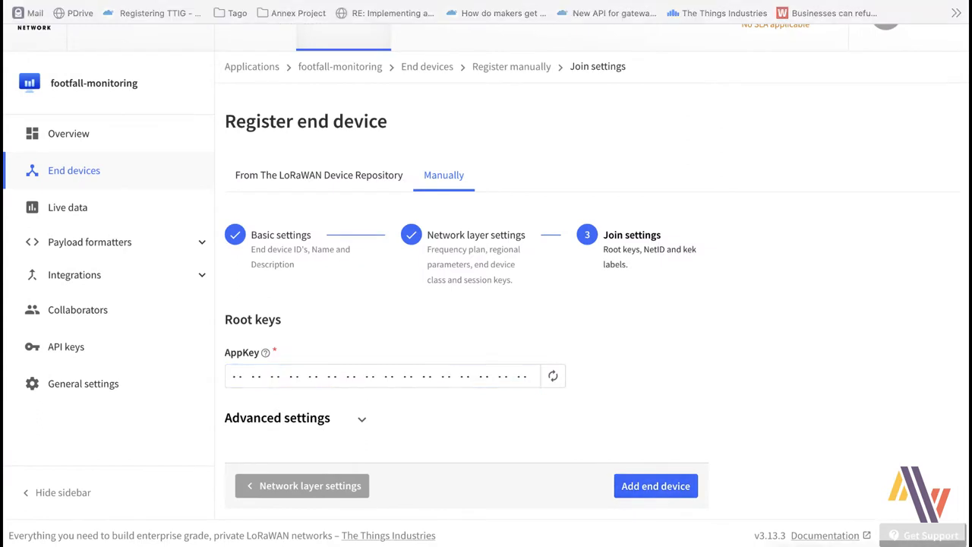
left_click(553, 375)
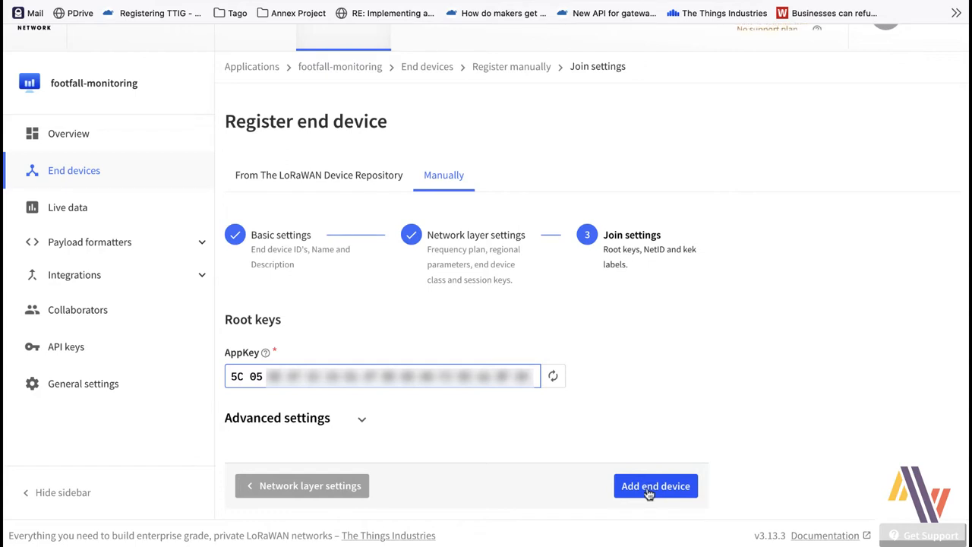
Register Footfall Monitoring 001 and view its Live data page.
left_click(655, 485)
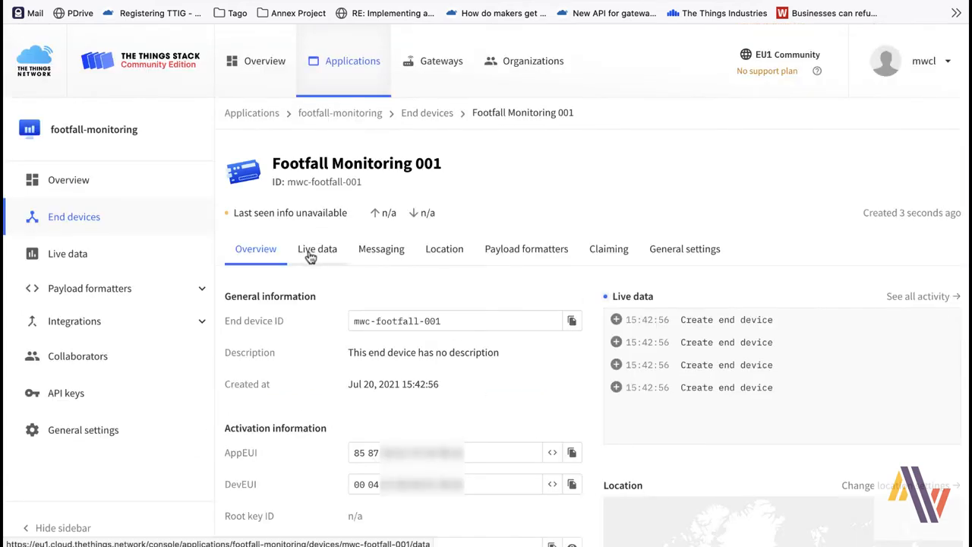
left_click(317, 248)
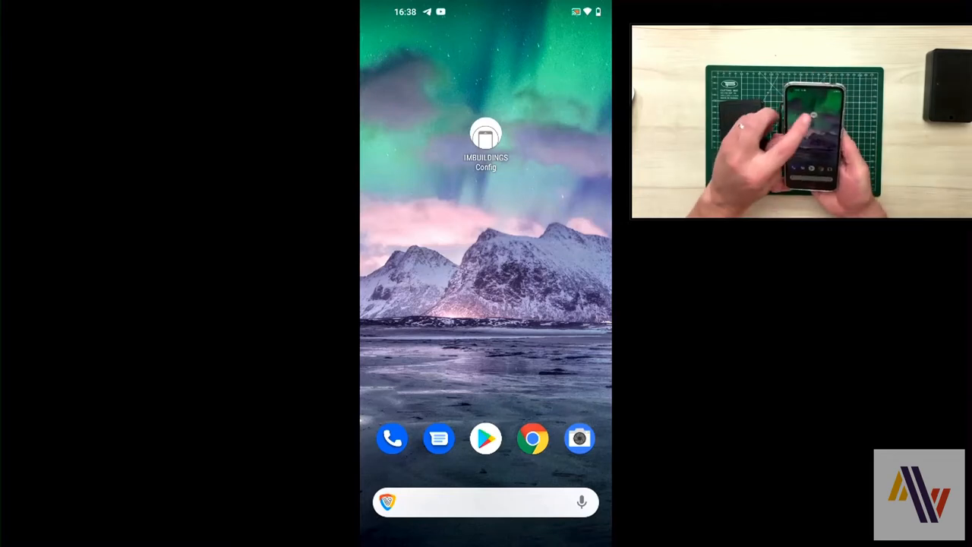
Launch IMBUILDINGS Config to read the counter's LoRaWAN settings over NFC.
left_click(484, 133)
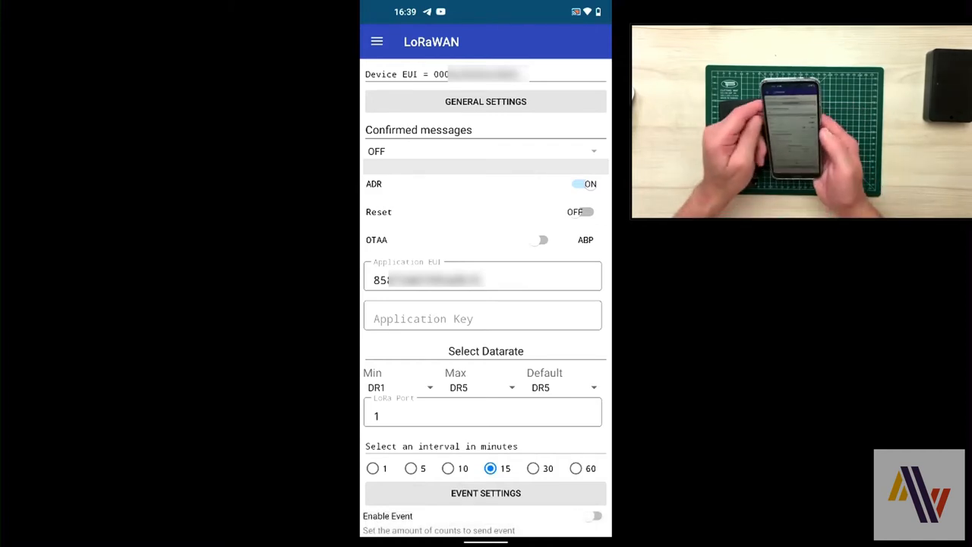
left_click(485, 150)
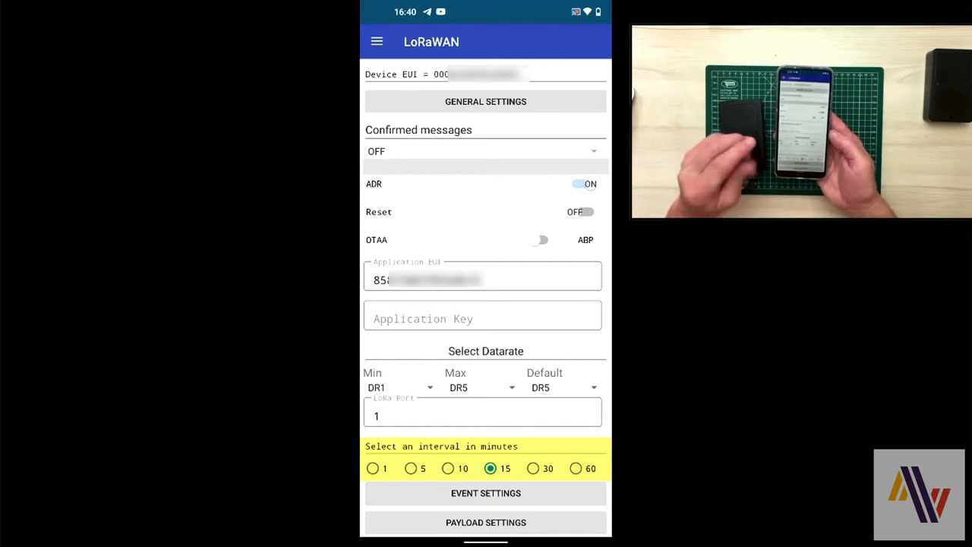
scroll("down", 3)
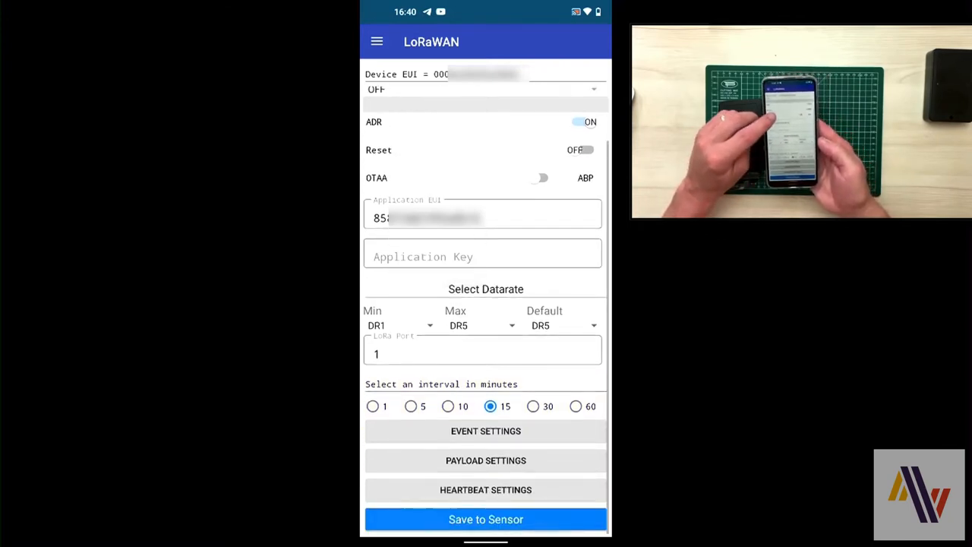
Expand event settings and scroll through counts 4, timeout 60, and metadata values.
left_click(485, 431)
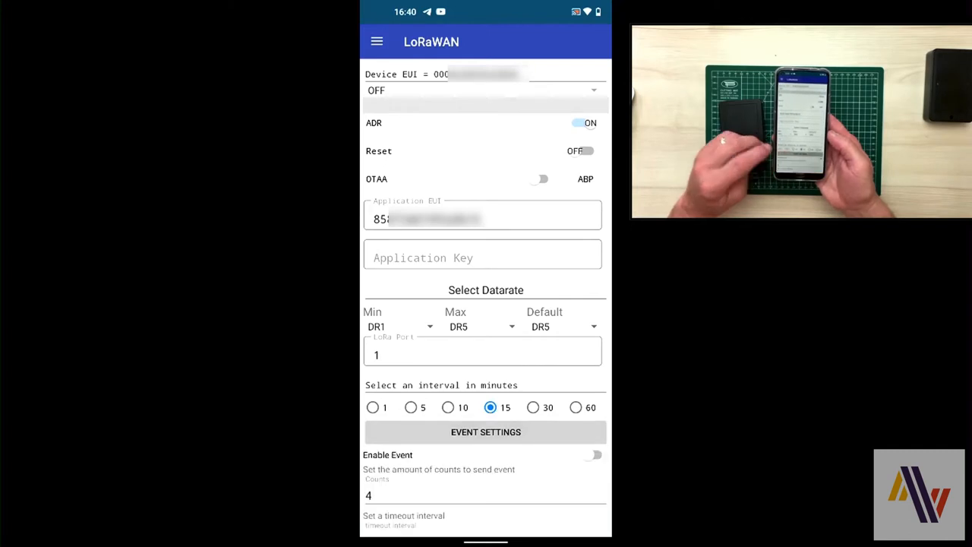
scroll("down", 3)
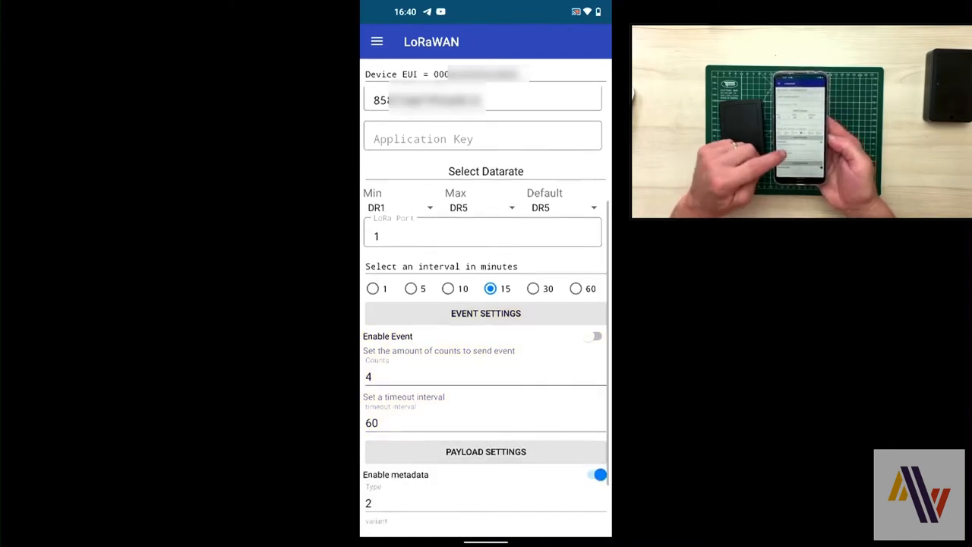
scroll("down", 3)
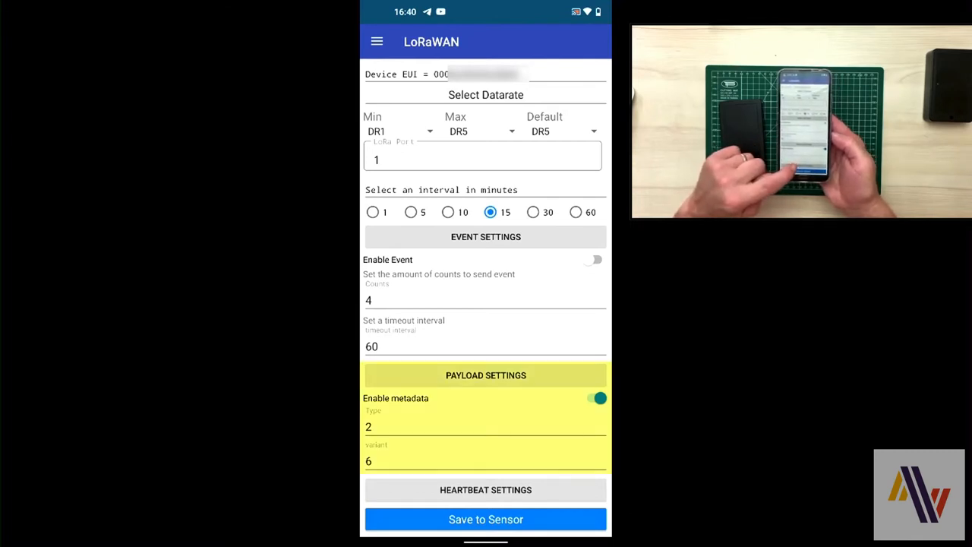
scroll("down", 3)
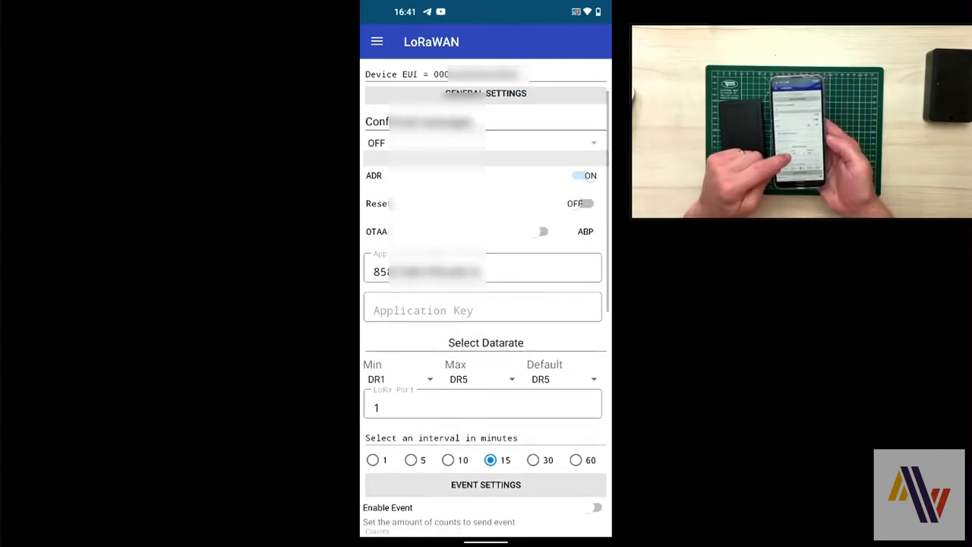
Turn on Enable Event and set Counts to 50, keeping the 60 timeout.
scroll("down", 3)
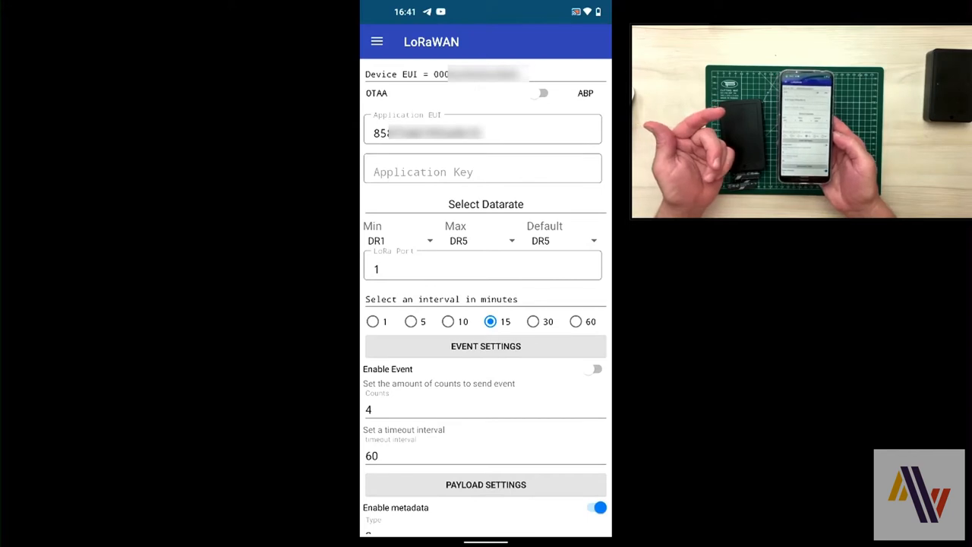
left_click(486, 346)
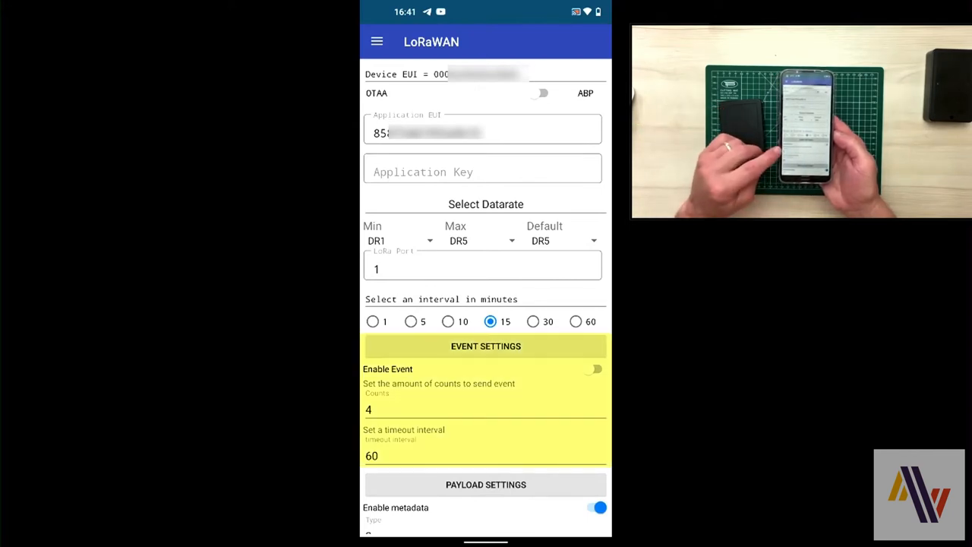
left_click(593, 369)
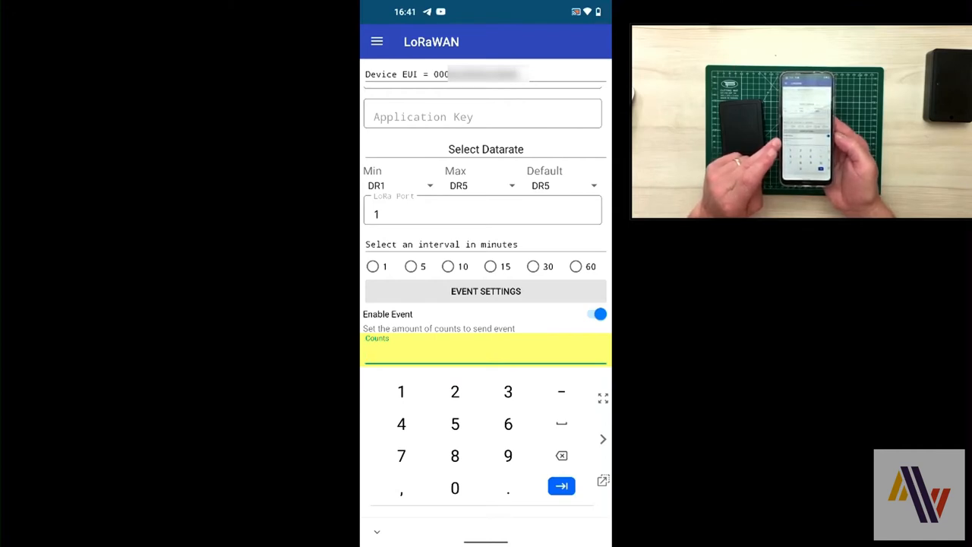
type("50")
type("60")
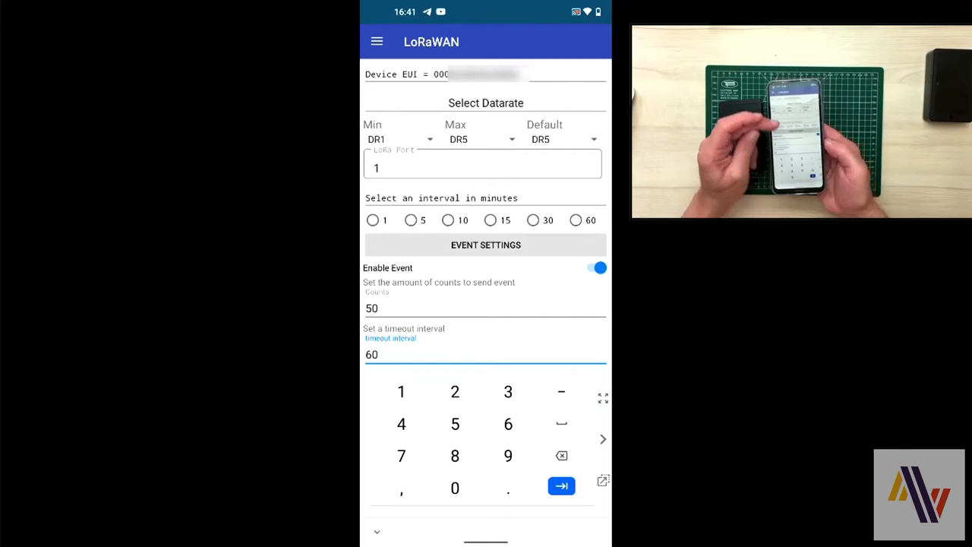
scroll("down", 3)
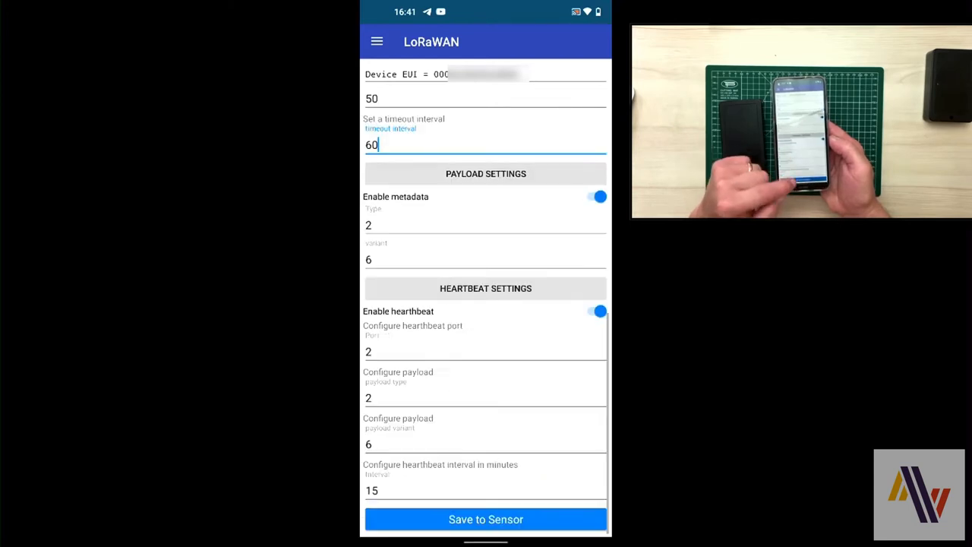
Write the event settings (enabled, count 50) to the counter with Save to Sensor.
left_click(486, 519)
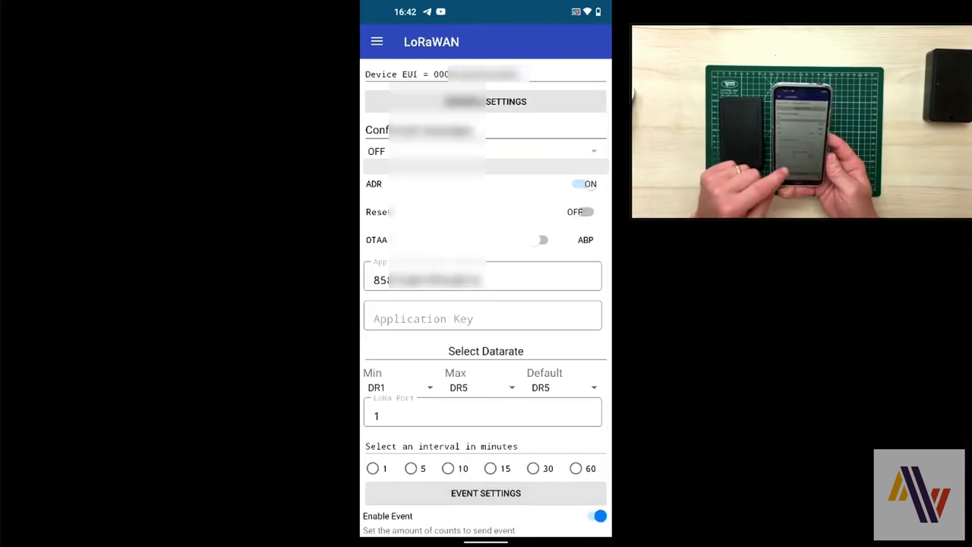
Select 10 under 'Select an interval in minutes' and press the bottom button.
scroll("down", 3)
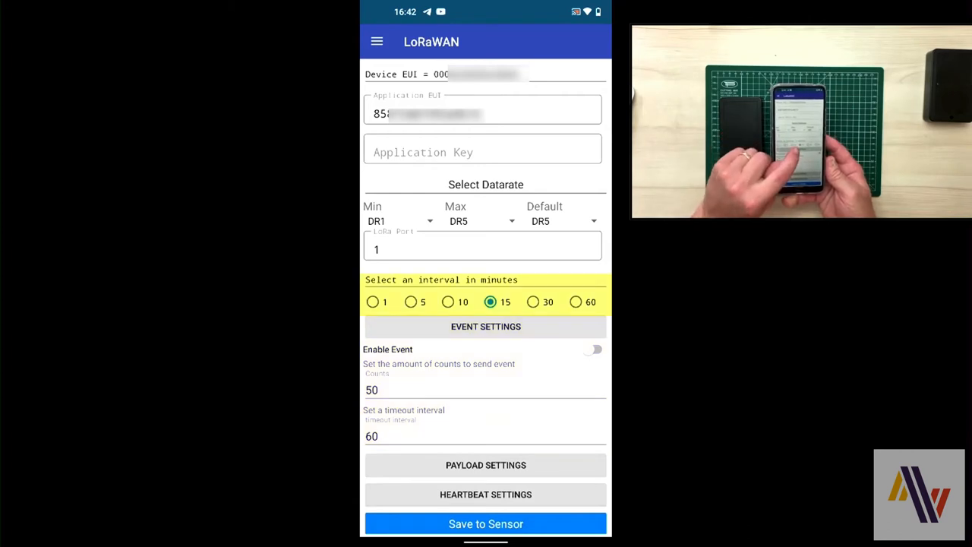
left_click(448, 302)
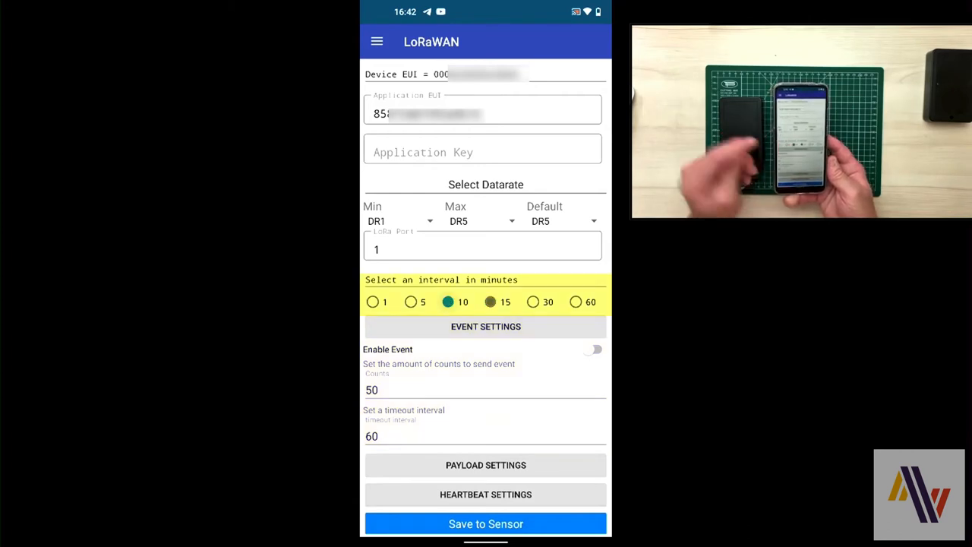
left_click(448, 301)
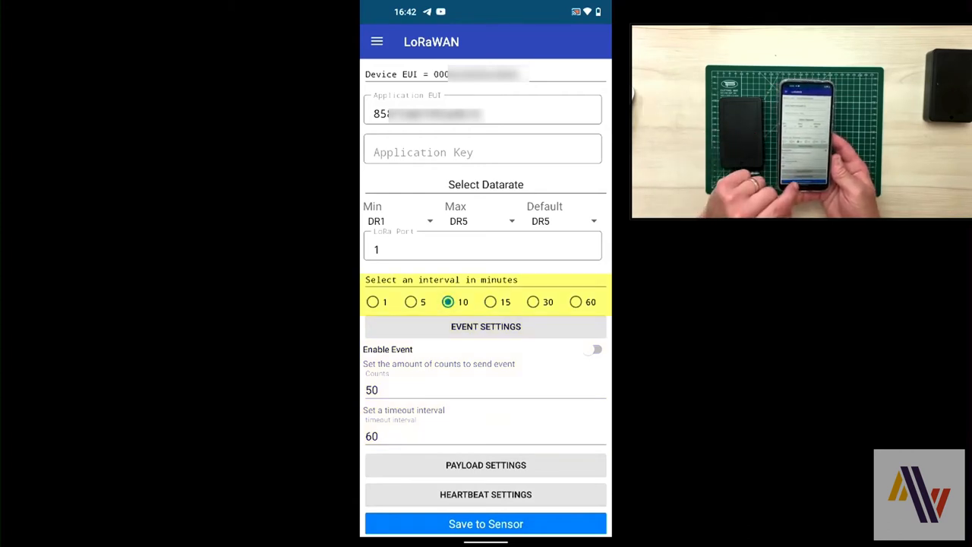
left_click(484, 523)
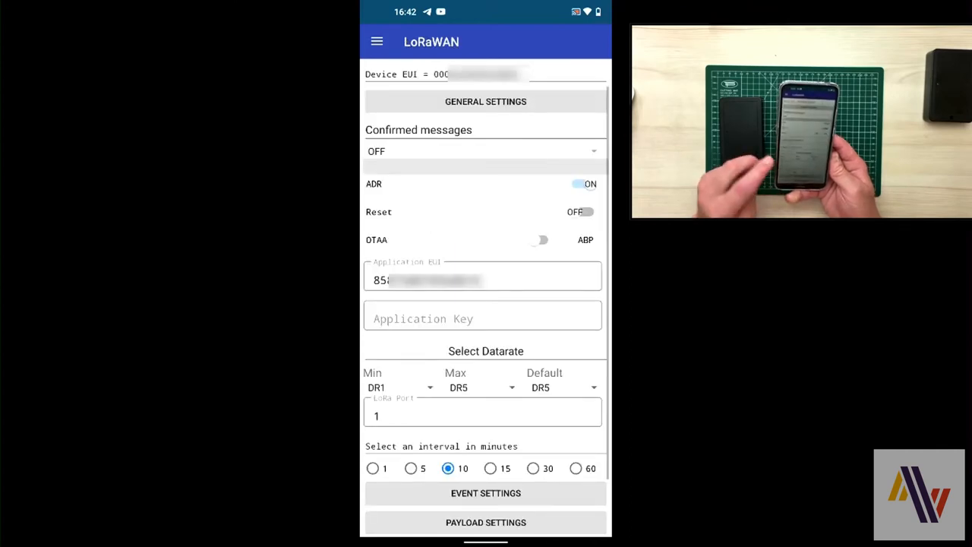
scroll("down", 3)
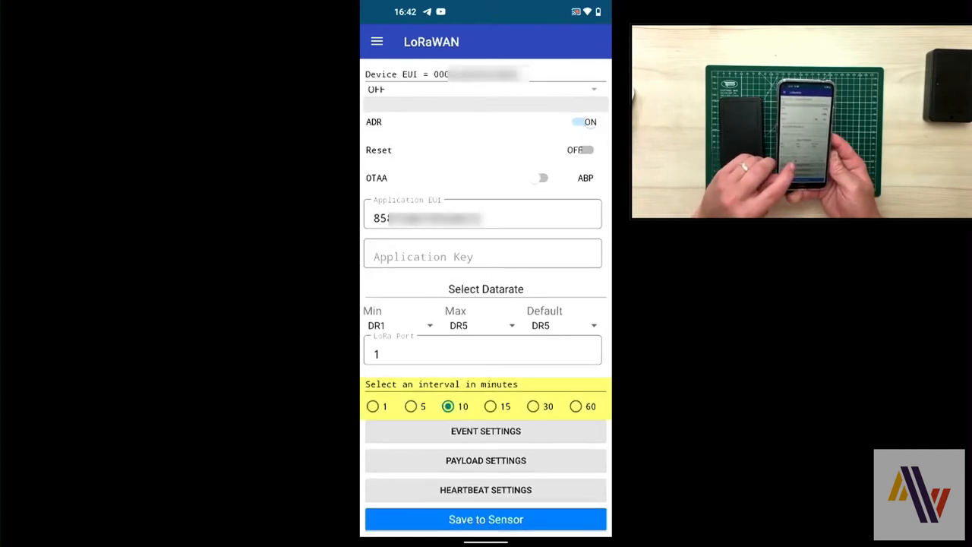